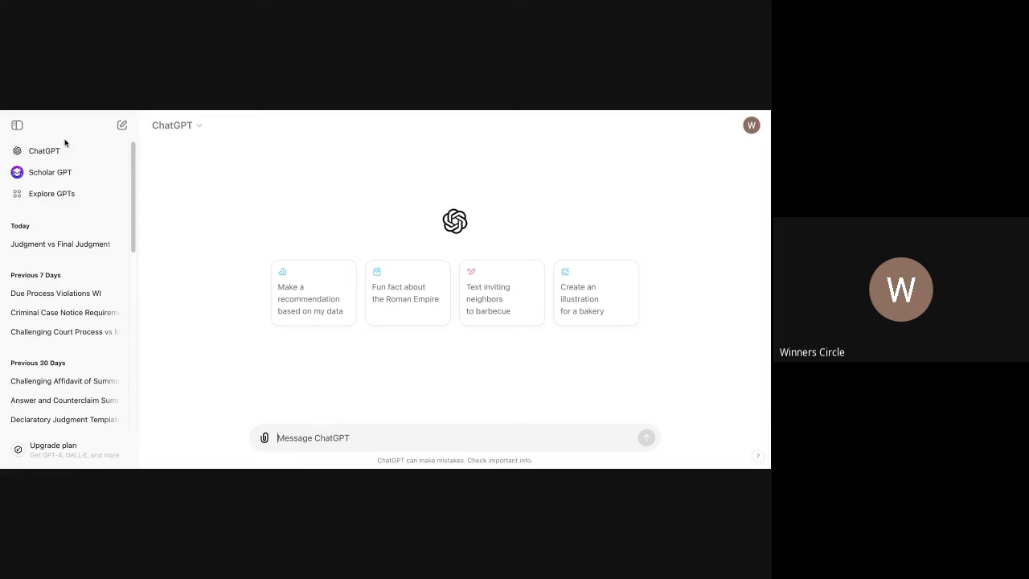
Open the 'Judgment vs Final Judgment' chat and collapse the history sidebar
{"action": "left_click", "coordinate": [61, 244]}
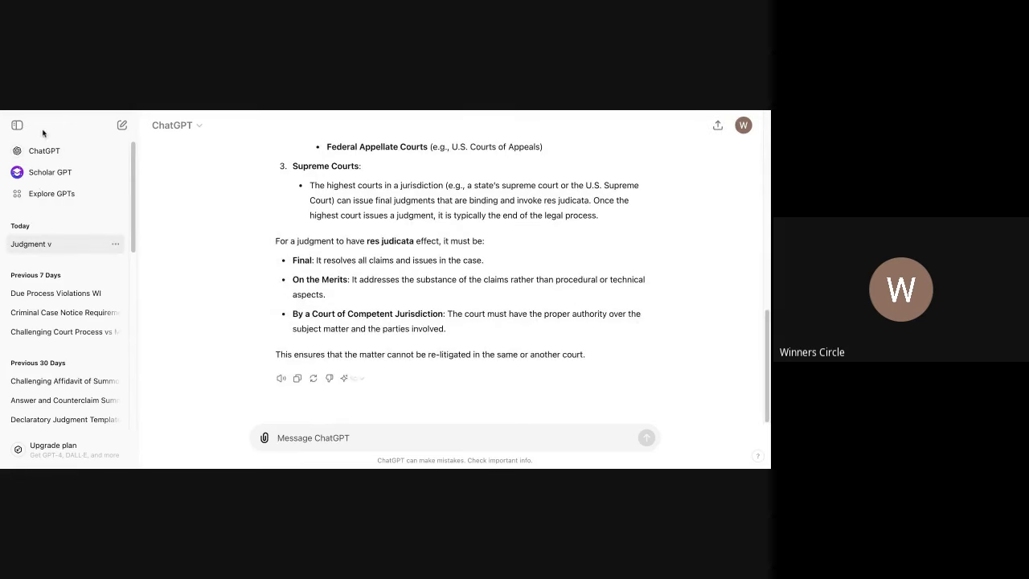
{"action": "left_click", "coordinate": [17, 124]}
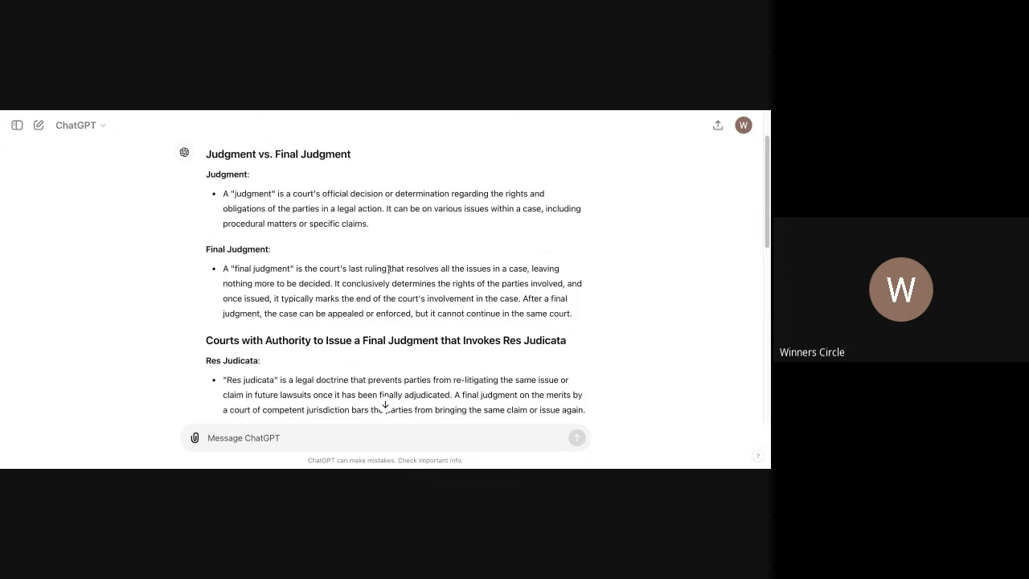
{"action": "mouse_move", "coordinate": [272, 246]}
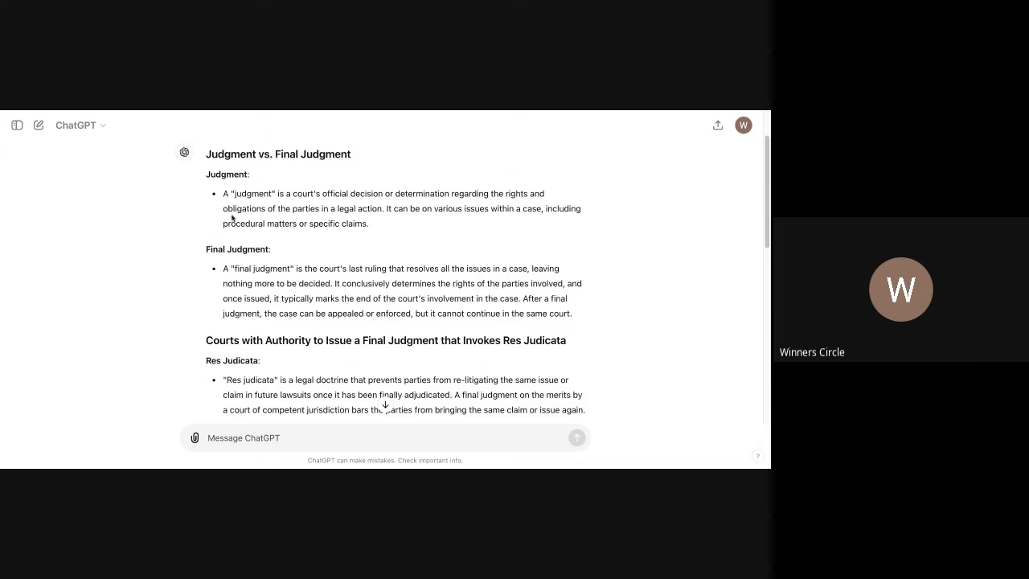
{"action": "mouse_move", "coordinate": [402, 205]}
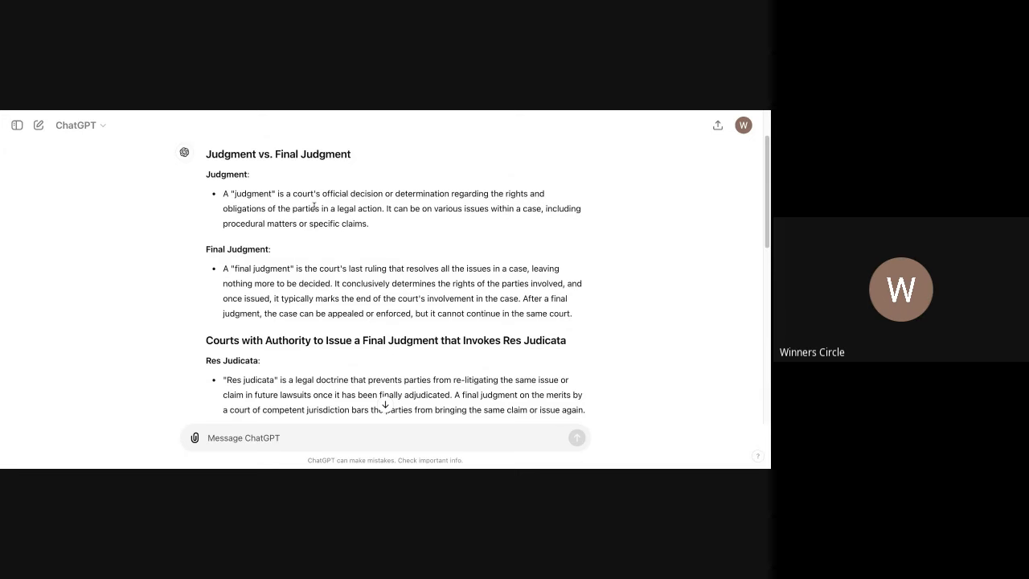
{"action": "mouse_move", "coordinate": [405, 219]}
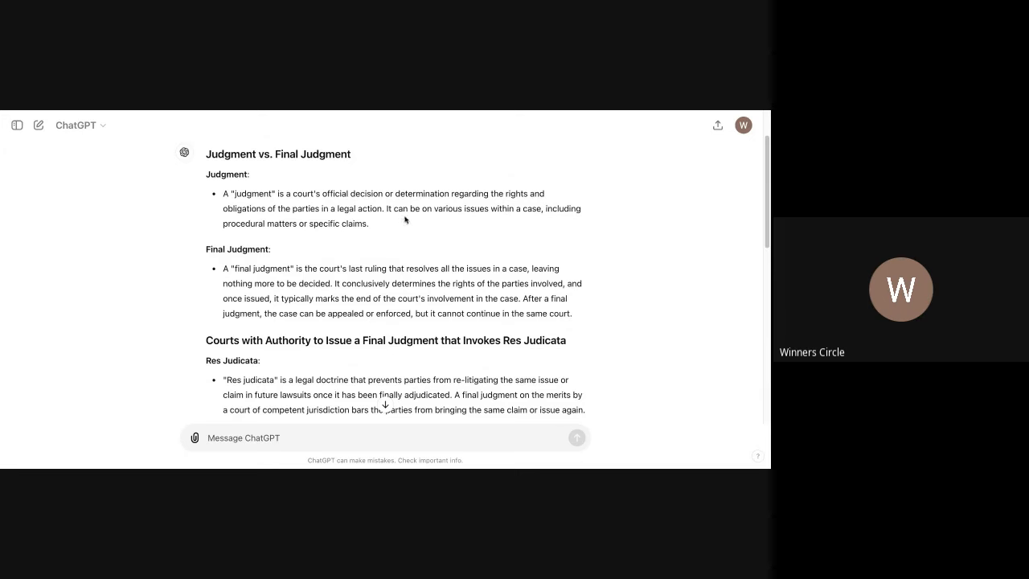
{"action": "mouse_move", "coordinate": [509, 212]}
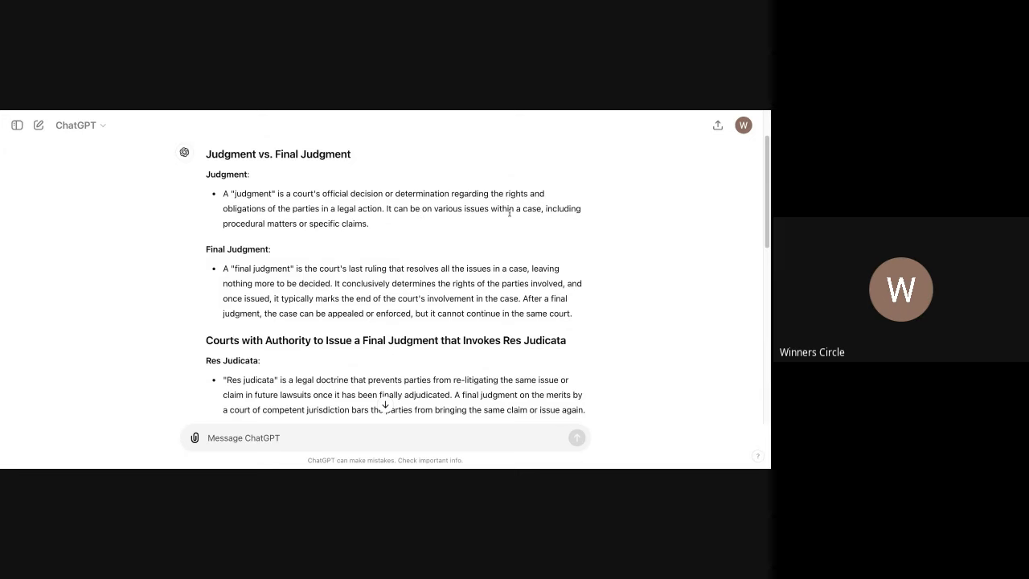
{"action": "mouse_move", "coordinate": [295, 241]}
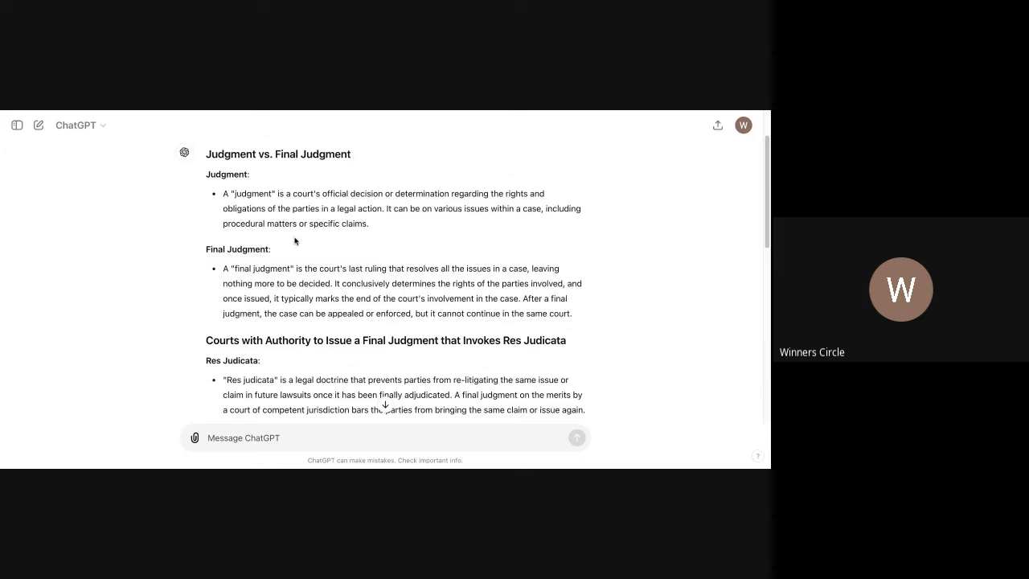
{"action": "mouse_move", "coordinate": [378, 231]}
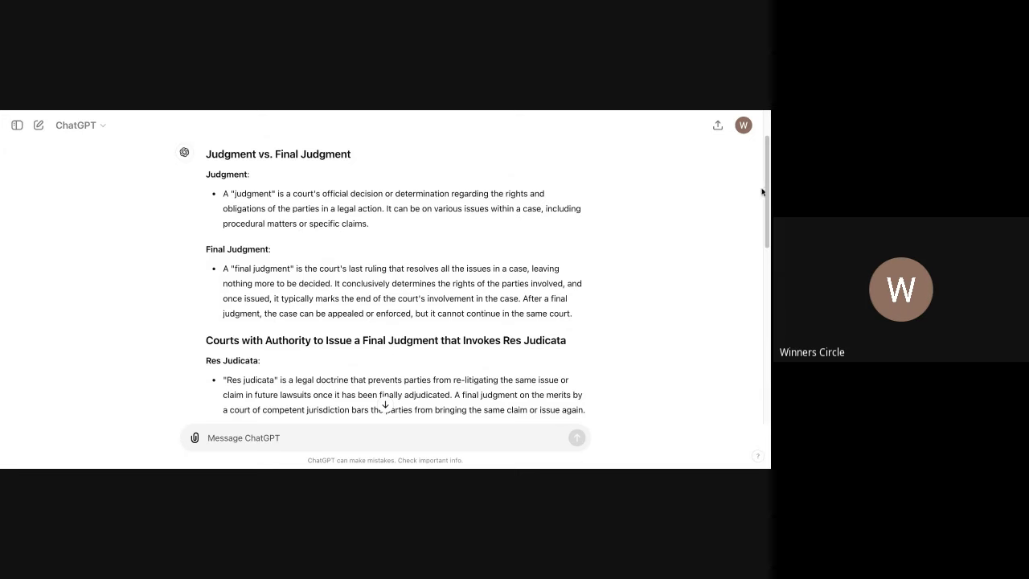
Scroll the answer down to the 'Courts with Authority to Issue a Final Judgment' heading
{"action": "scroll", "scroll_direction": "down", "scroll_amount": 3}
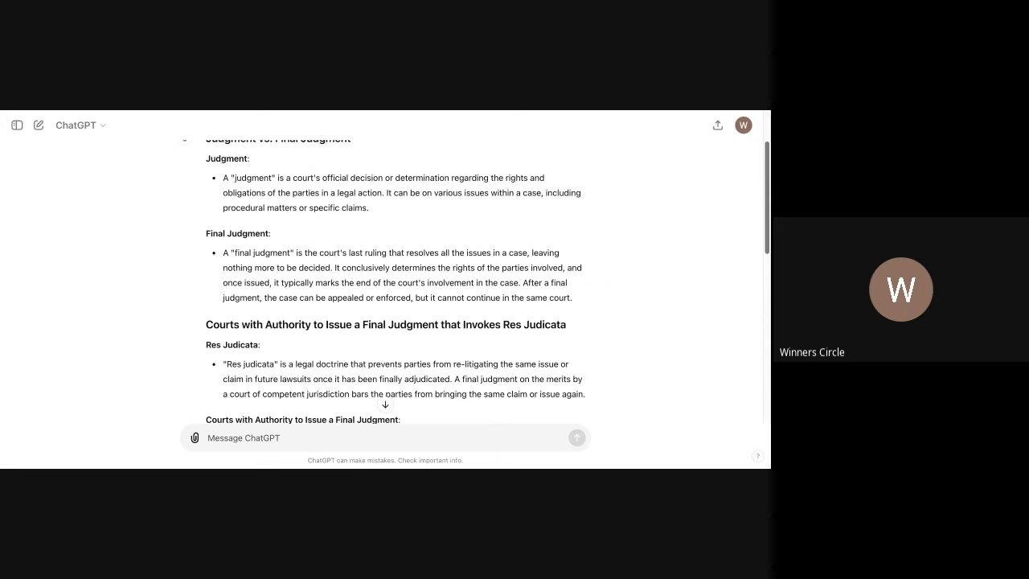
{"action": "mouse_move", "coordinate": [338, 249]}
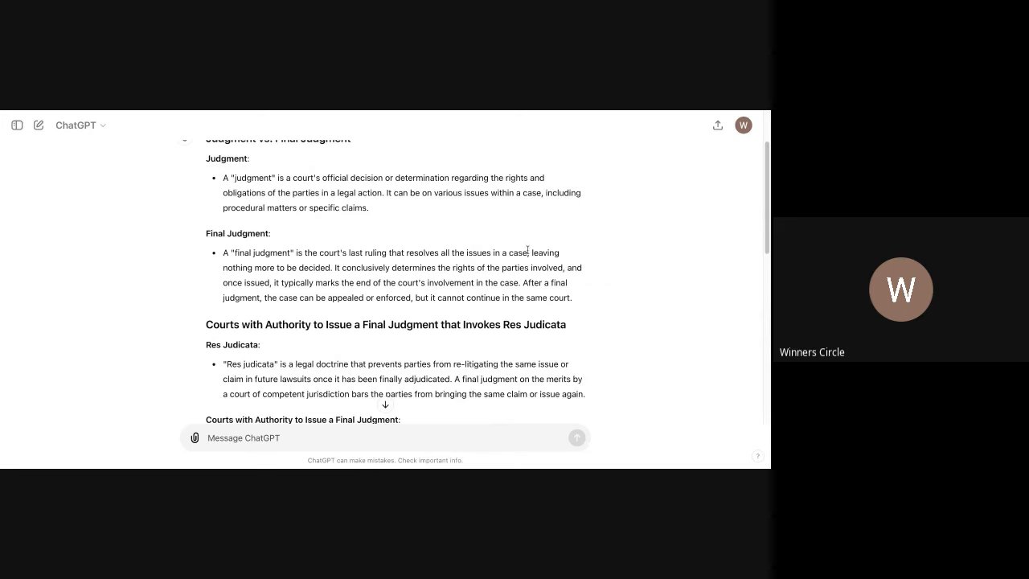
{"action": "mouse_move", "coordinate": [252, 279]}
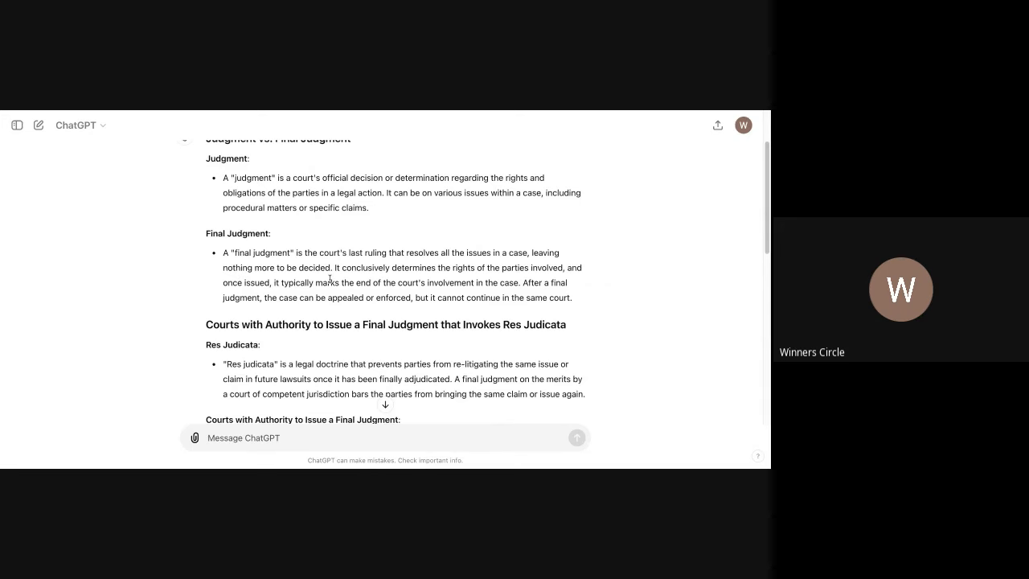
{"action": "double_click", "coordinate": [321, 267]}
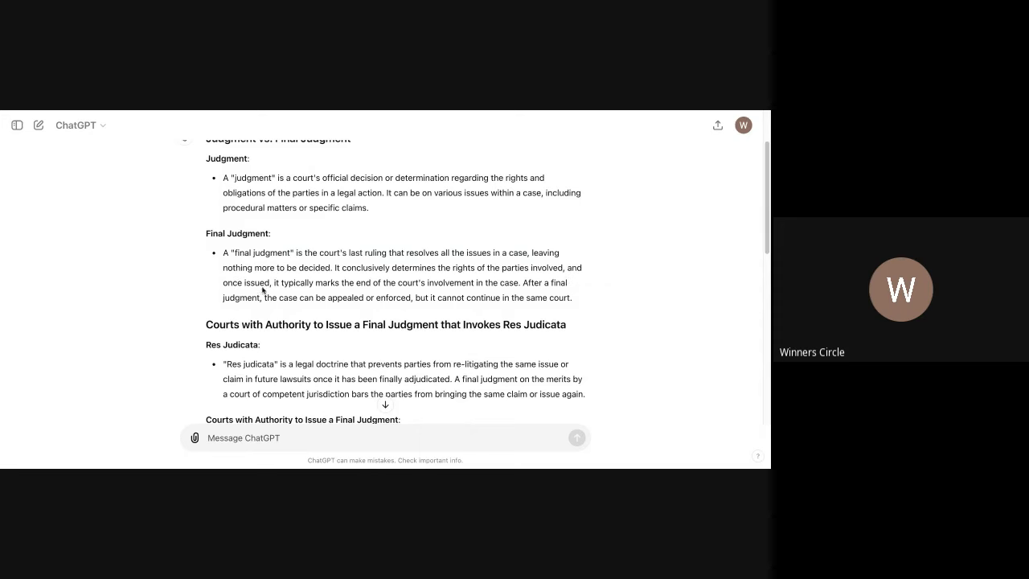
{"action": "mouse_move", "coordinate": [381, 292]}
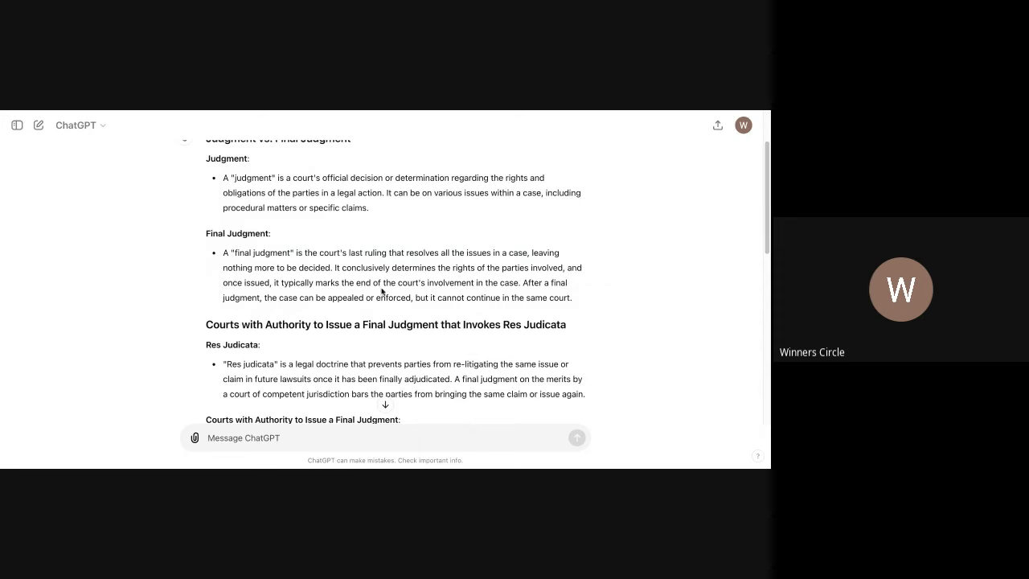
{"action": "mouse_move", "coordinate": [483, 281]}
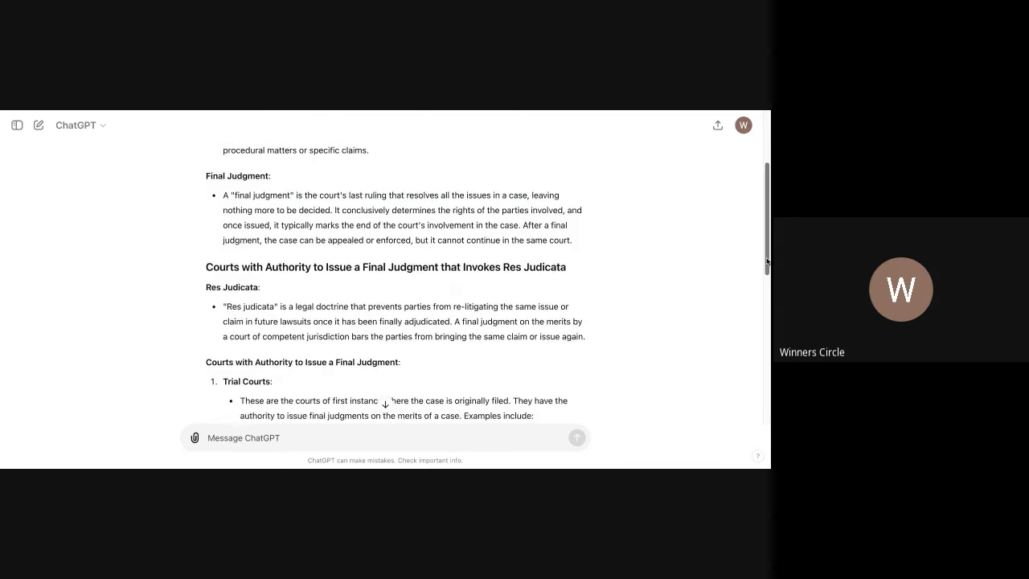
Scroll to the Trial Courts bullet and select "final judgments on the merits of a case"
{"action": "scroll", "scroll_direction": "down", "scroll_amount": 3}
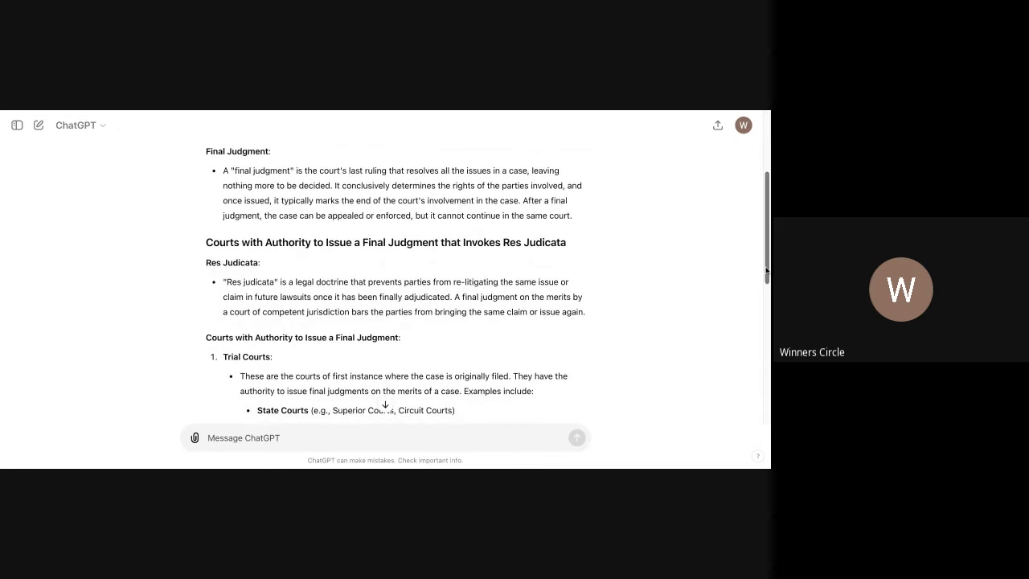
{"action": "scroll", "scroll_direction": "down", "scroll_amount": 3}
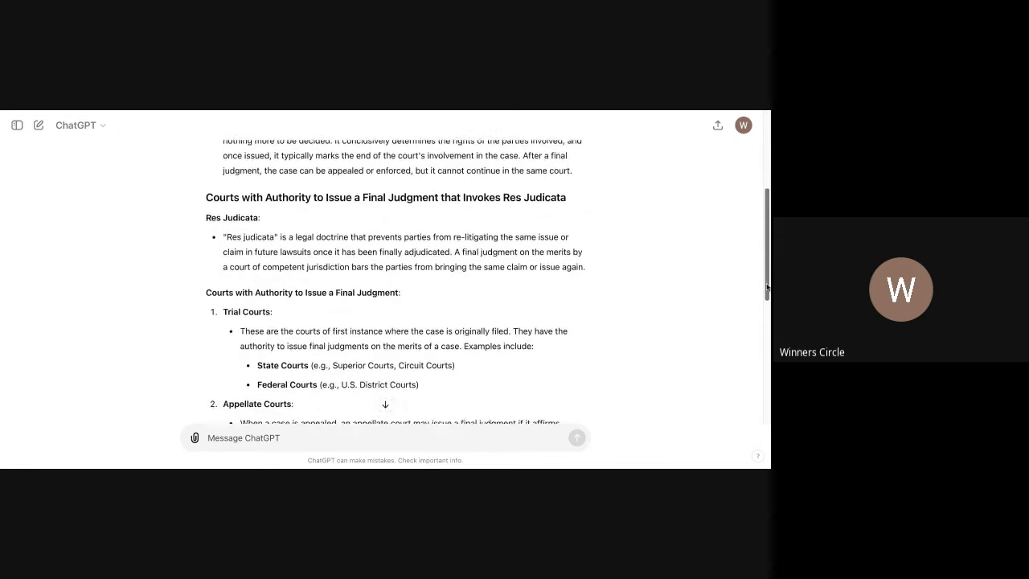
{"action": "scroll", "scroll_direction": "down", "scroll_amount": 3}
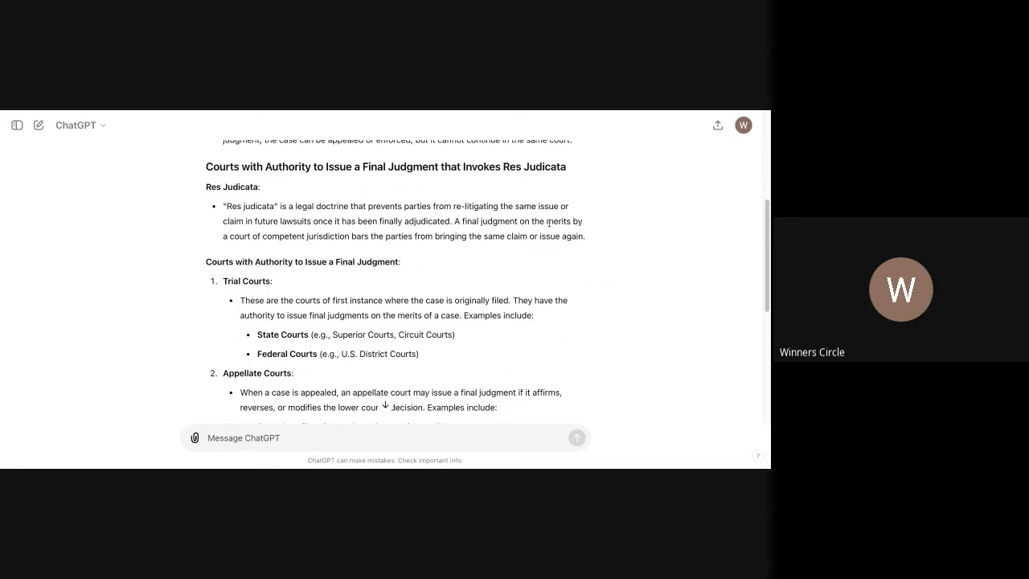
{"action": "mouse_move", "coordinate": [224, 248]}
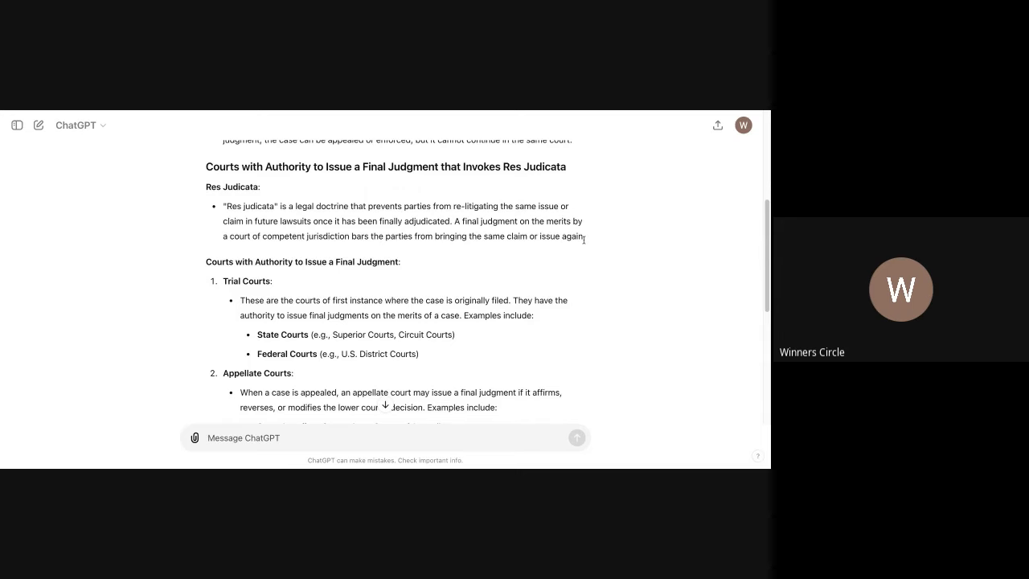
{"action": "mouse_move", "coordinate": [583, 240]}
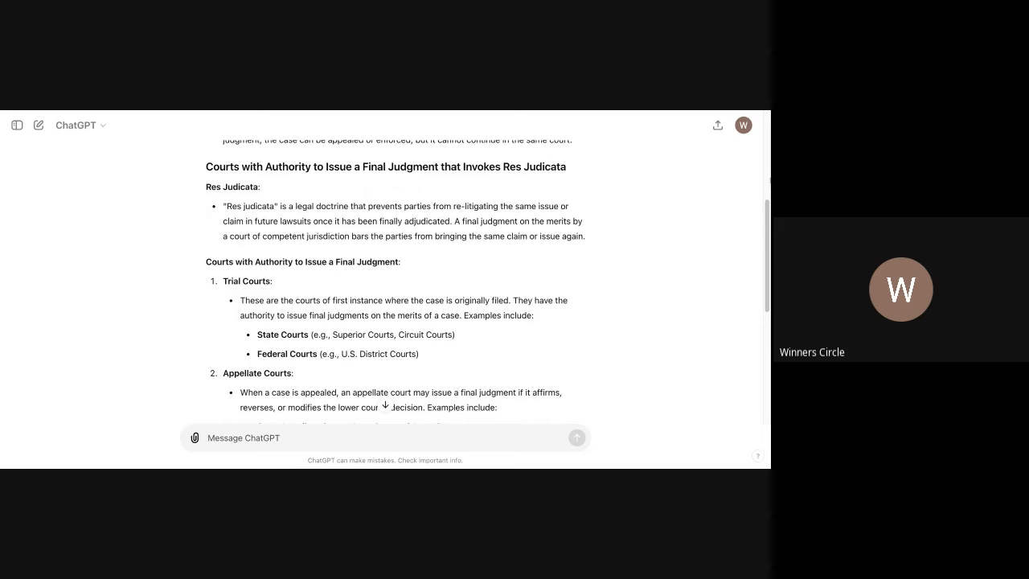
{"action": "scroll", "scroll_direction": "down", "scroll_amount": 3}
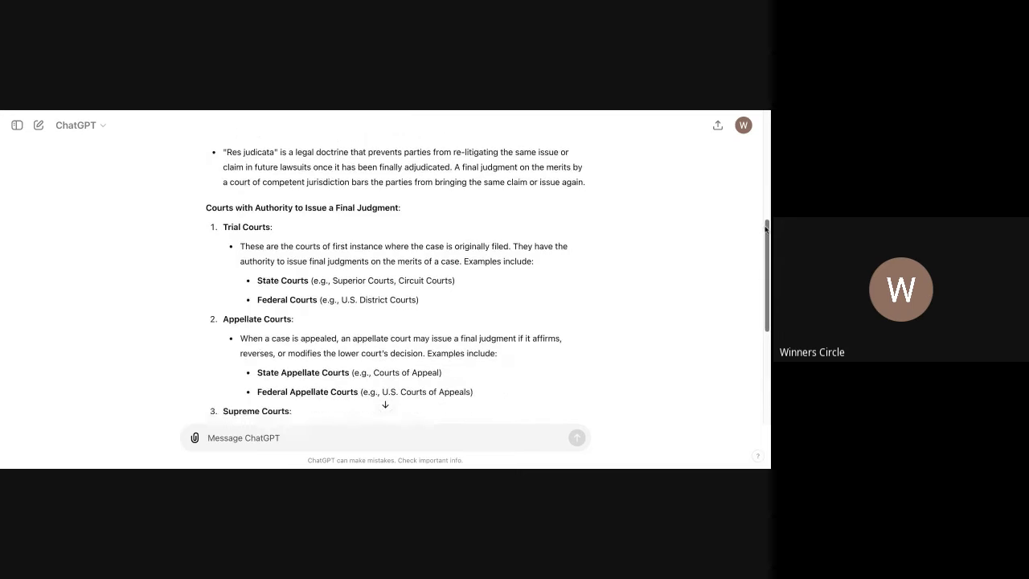
{"action": "scroll", "scroll_direction": "down", "scroll_amount": 3}
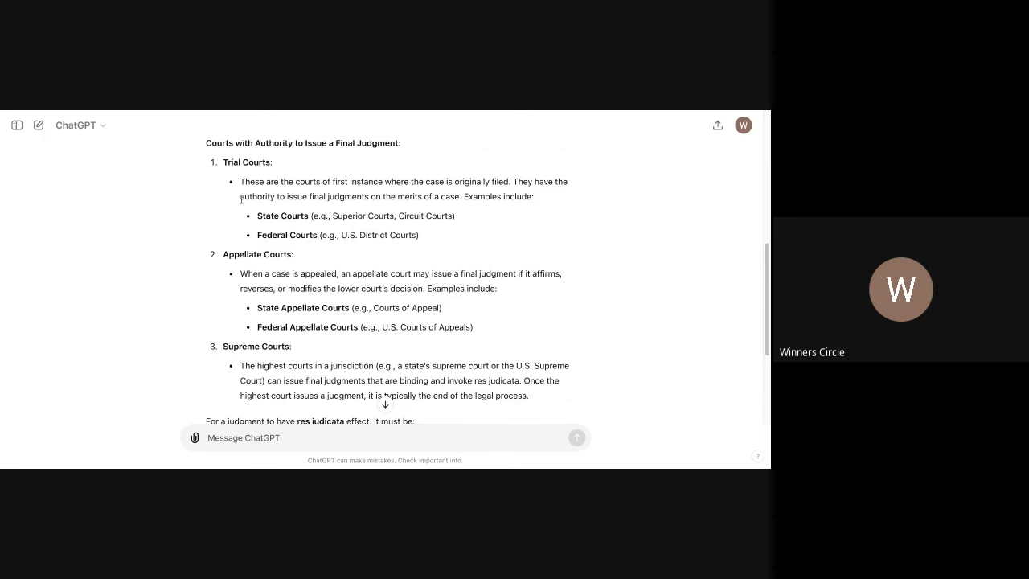
{"action": "mouse_move", "coordinate": [372, 210]}
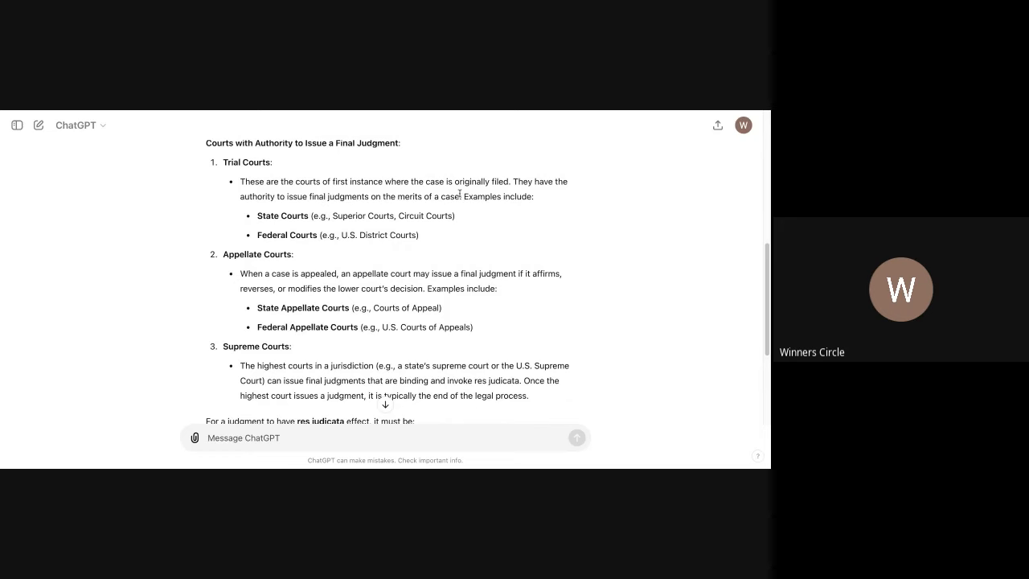
{"action": "left_click_drag", "start_coordinate": [326, 196], "coordinate": [461, 196]}
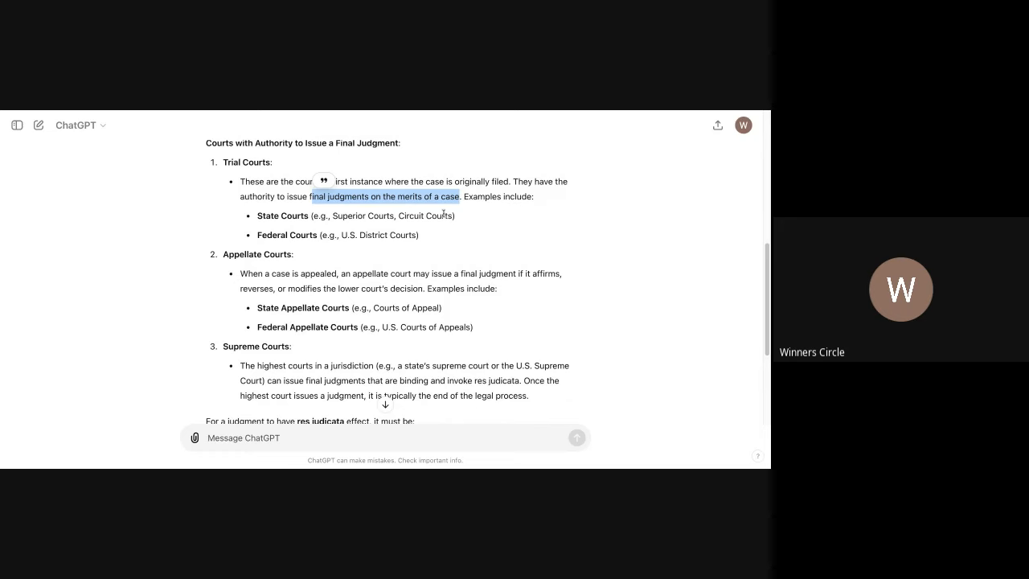
{"action": "mouse_move", "coordinate": [516, 243]}
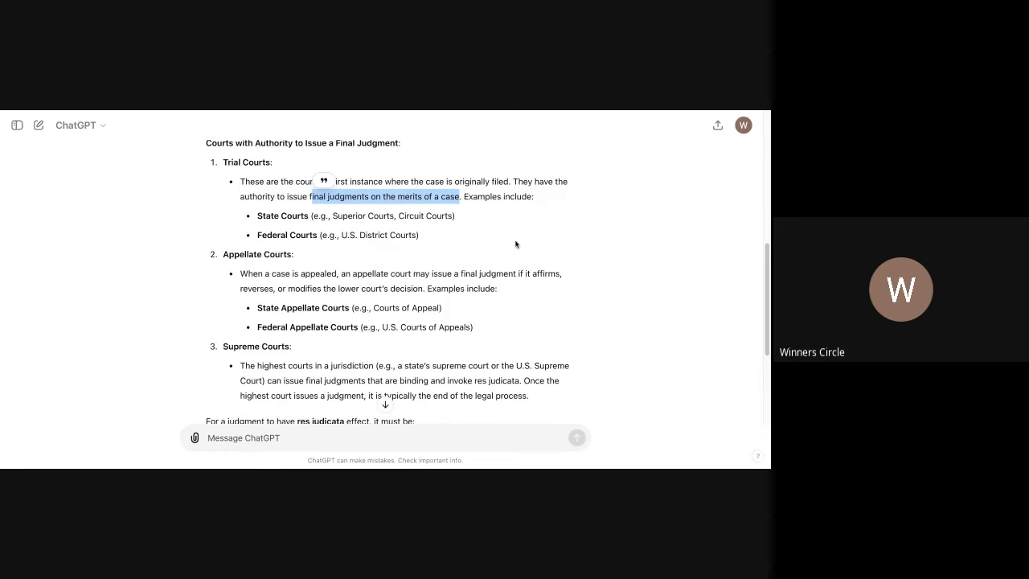
{"action": "mouse_move", "coordinate": [495, 245]}
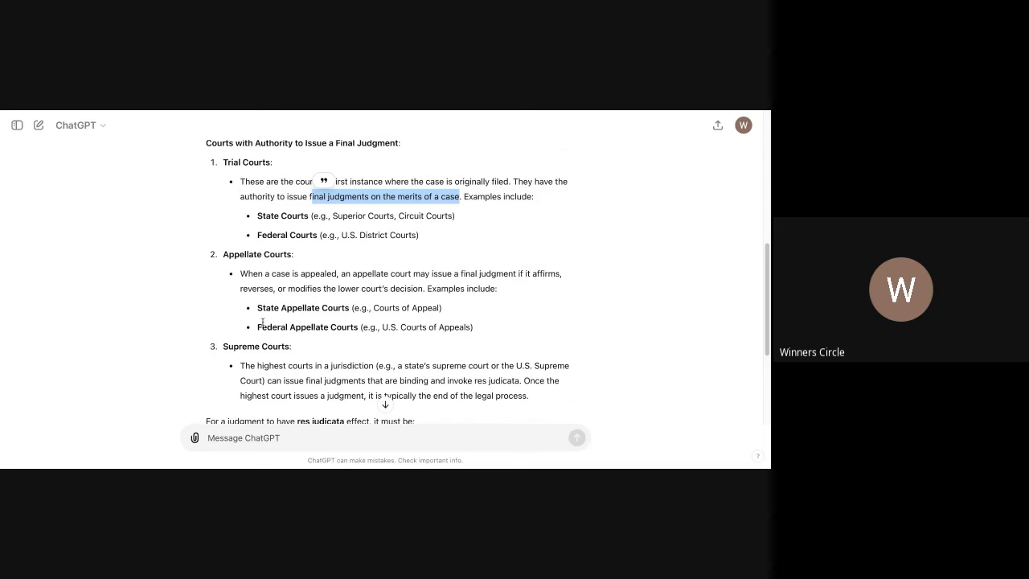
{"action": "mouse_move", "coordinate": [404, 315]}
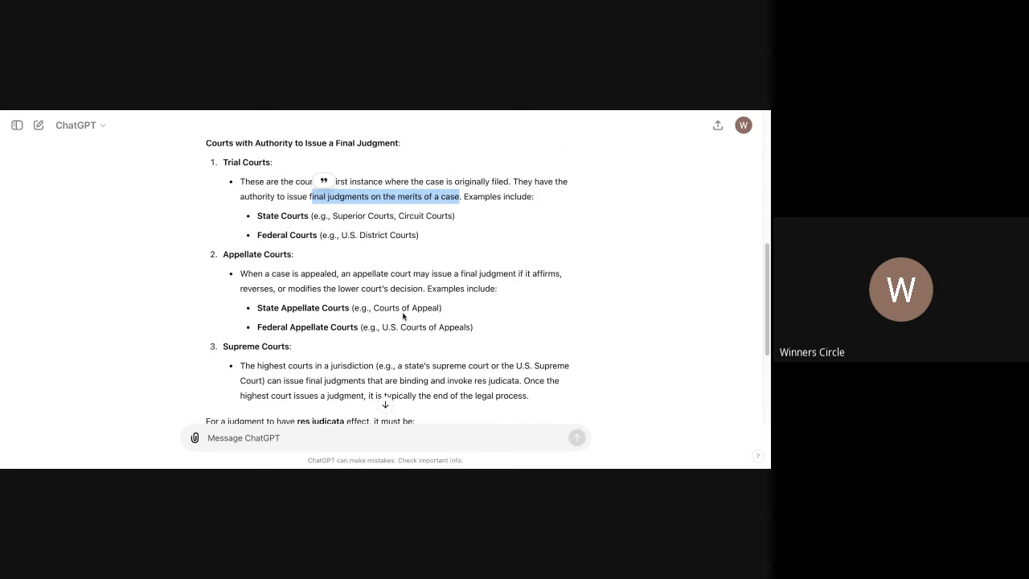
{"action": "mouse_move", "coordinate": [365, 337]}
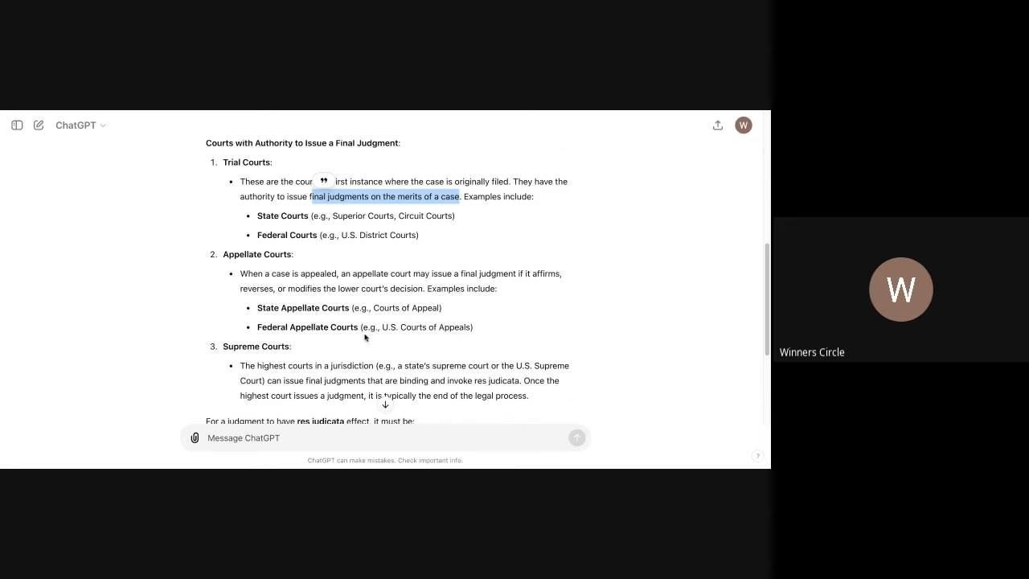
{"action": "mouse_move", "coordinate": [753, 242]}
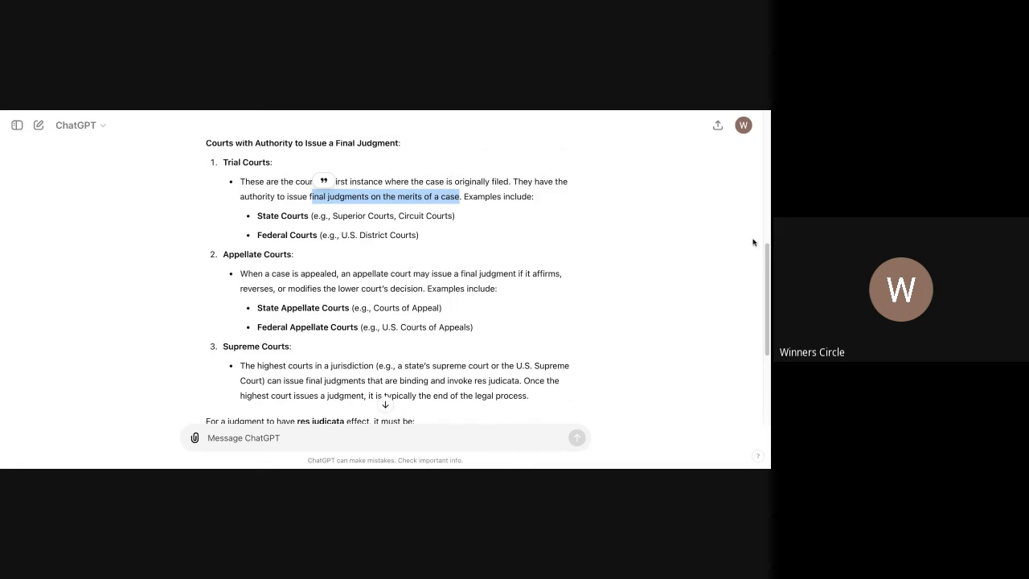
Scroll to the three res judicata requirements and the answer's closing sentence
{"action": "scroll", "scroll_direction": "down", "scroll_amount": 3}
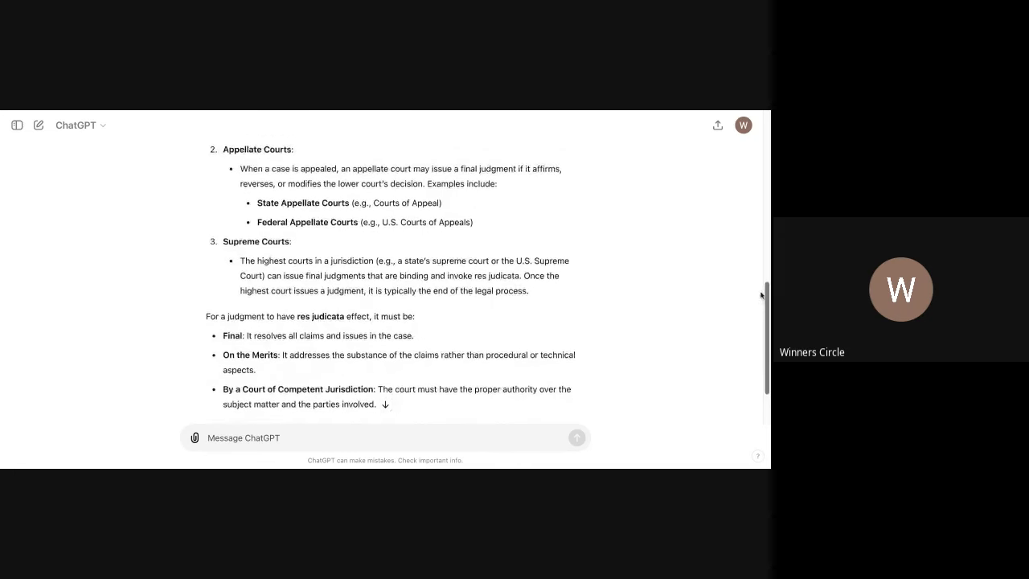
{"action": "scroll", "scroll_direction": "down", "scroll_amount": 3}
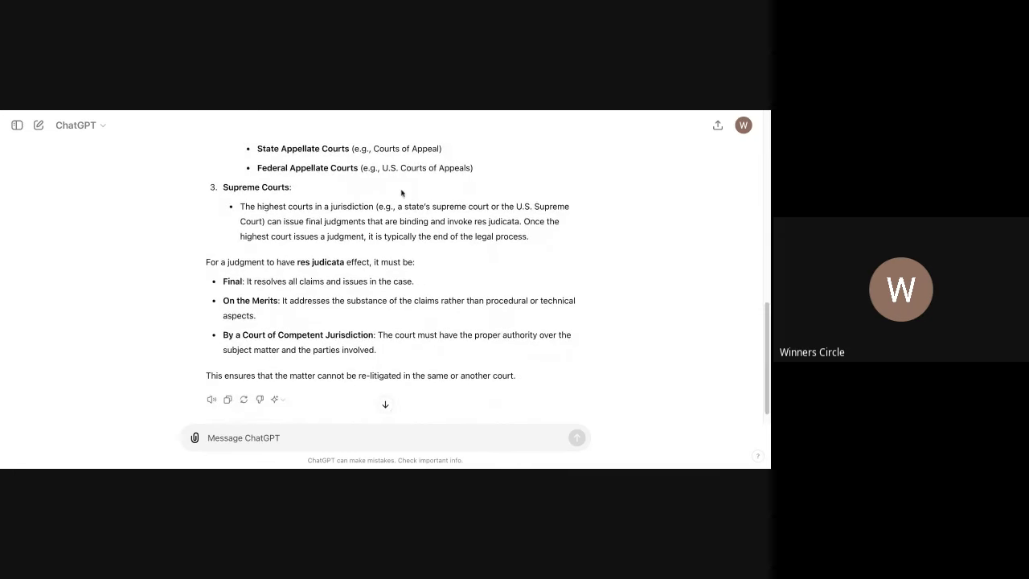
{"action": "mouse_move", "coordinate": [305, 209]}
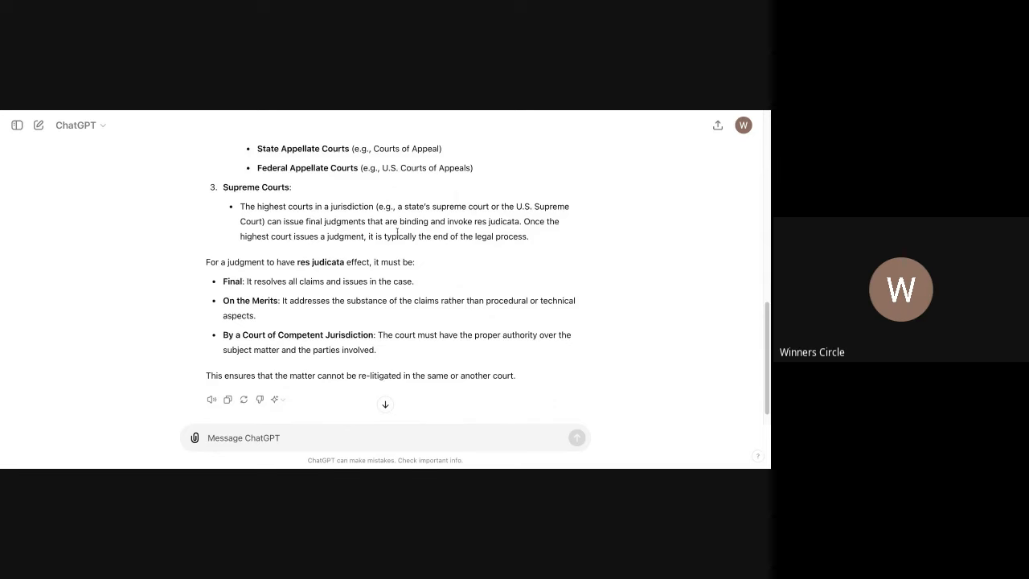
{"action": "mouse_move", "coordinate": [470, 235]}
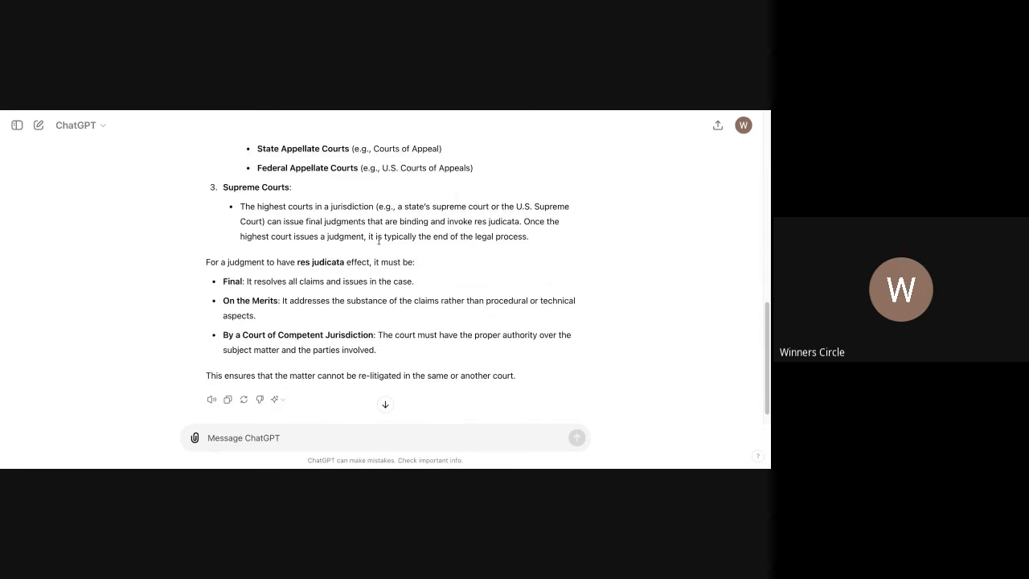
{"action": "mouse_move", "coordinate": [501, 253]}
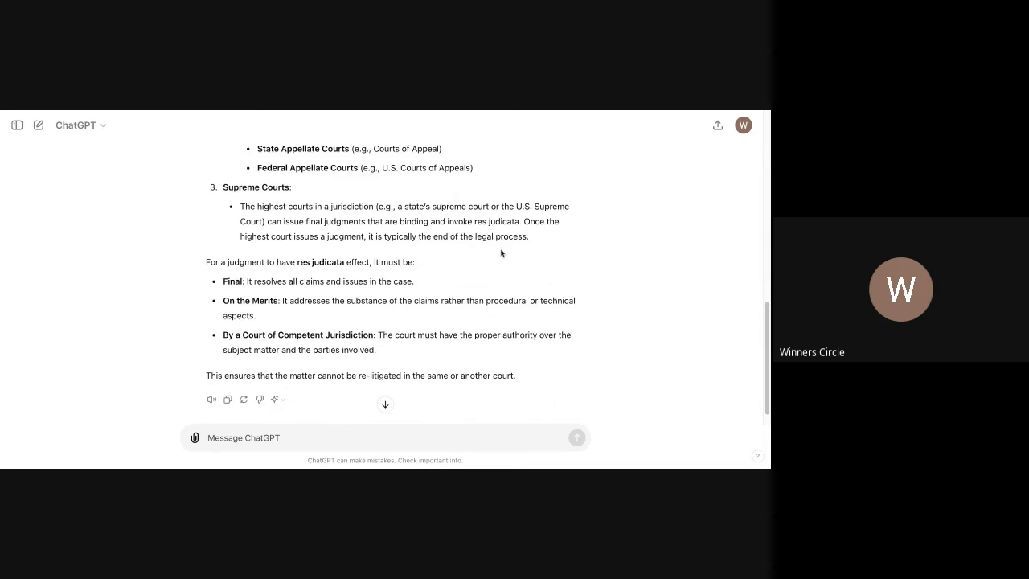
{"action": "mouse_move", "coordinate": [559, 262]}
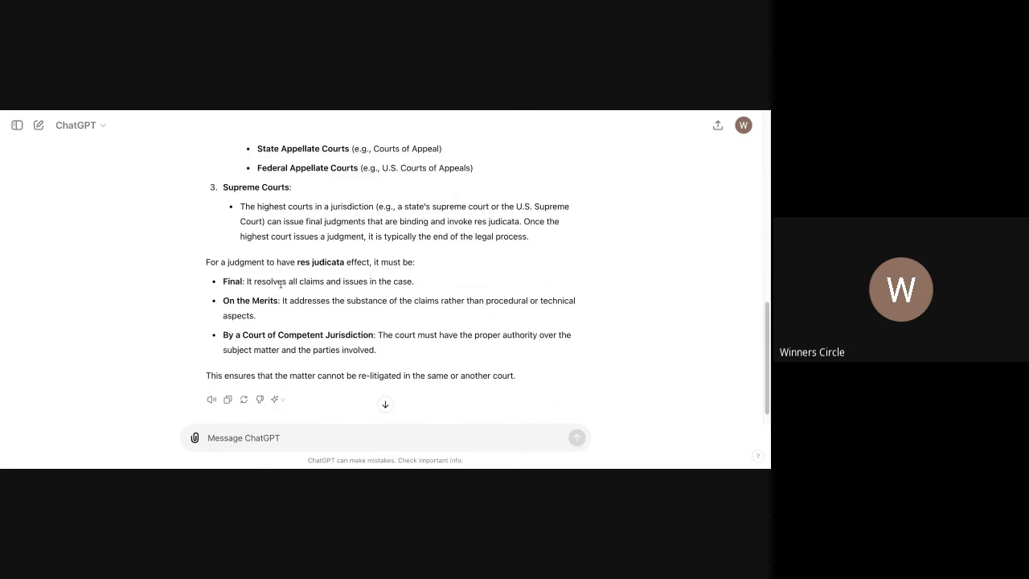
{"action": "mouse_move", "coordinate": [378, 277]}
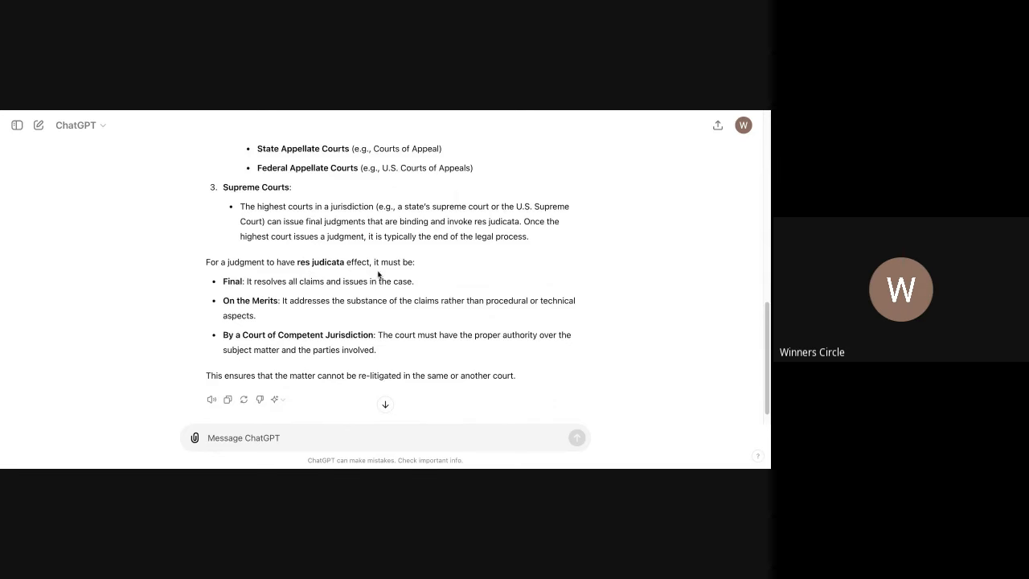
Select "It resolves all claims and issues in the case" after 'Final:', then scroll slightly
{"action": "left_click_drag", "start_coordinate": [249, 280], "coordinate": [415, 280]}
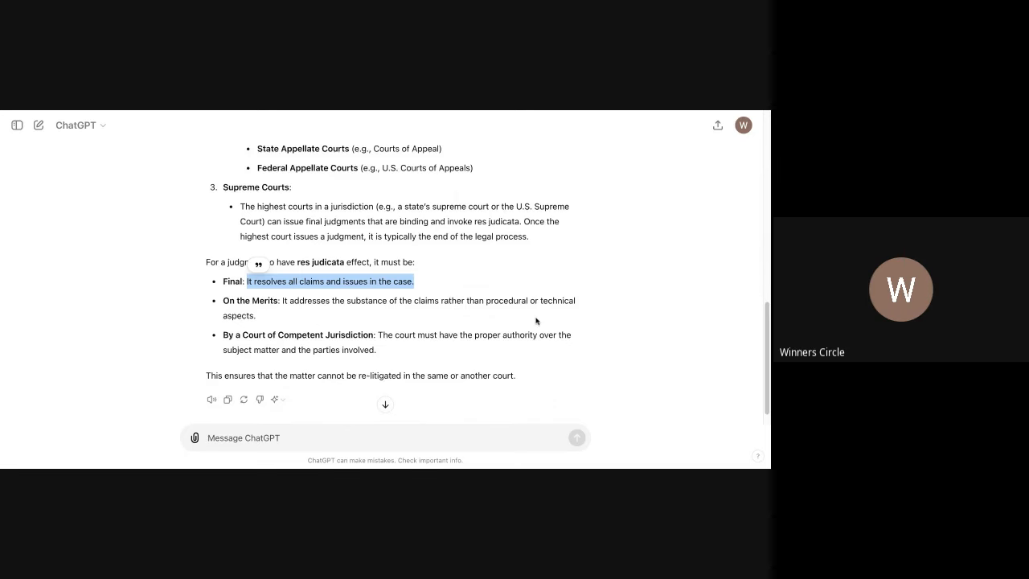
{"action": "mouse_move", "coordinate": [230, 348]}
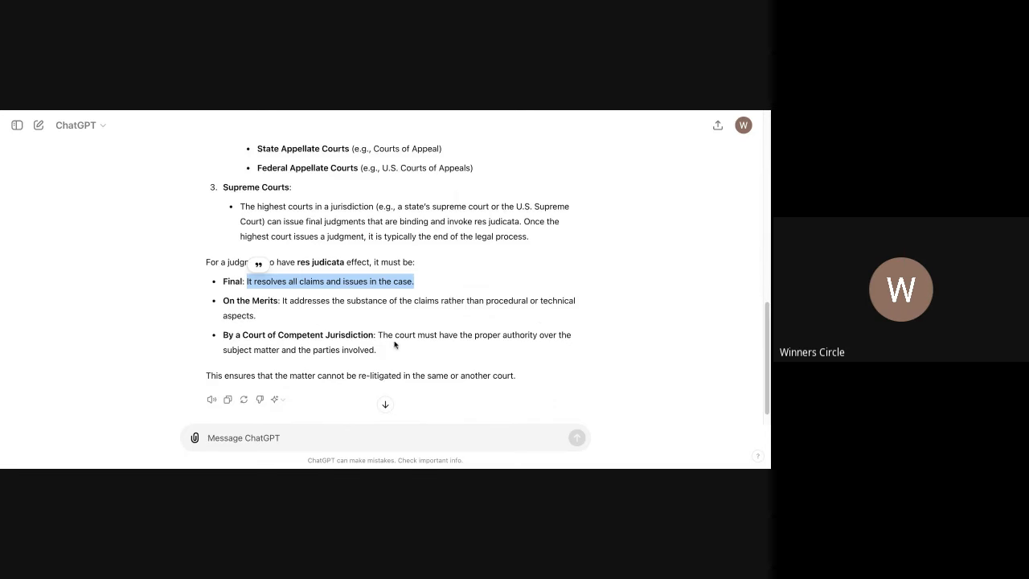
{"action": "mouse_move", "coordinate": [557, 339]}
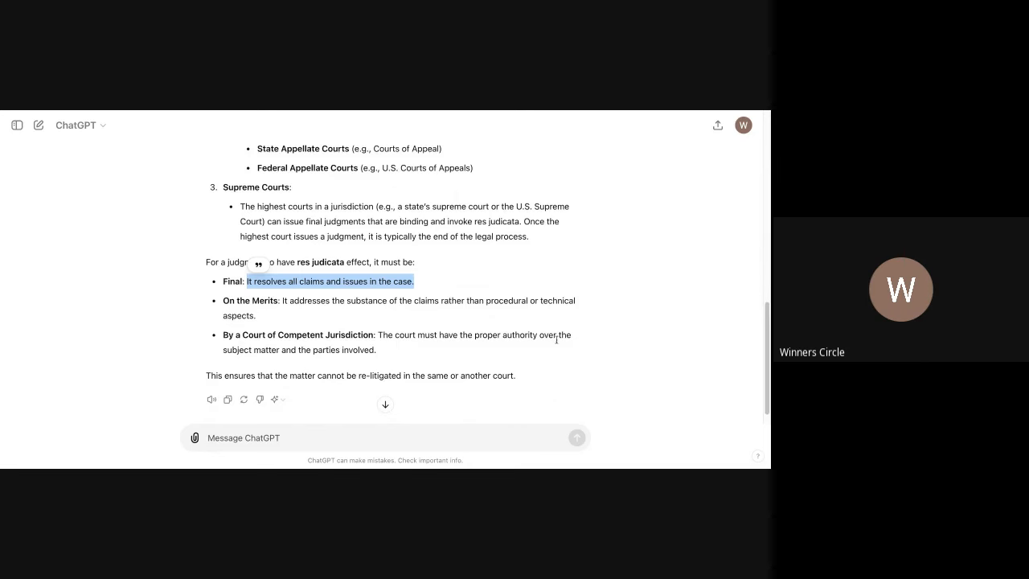
{"action": "mouse_move", "coordinate": [304, 370]}
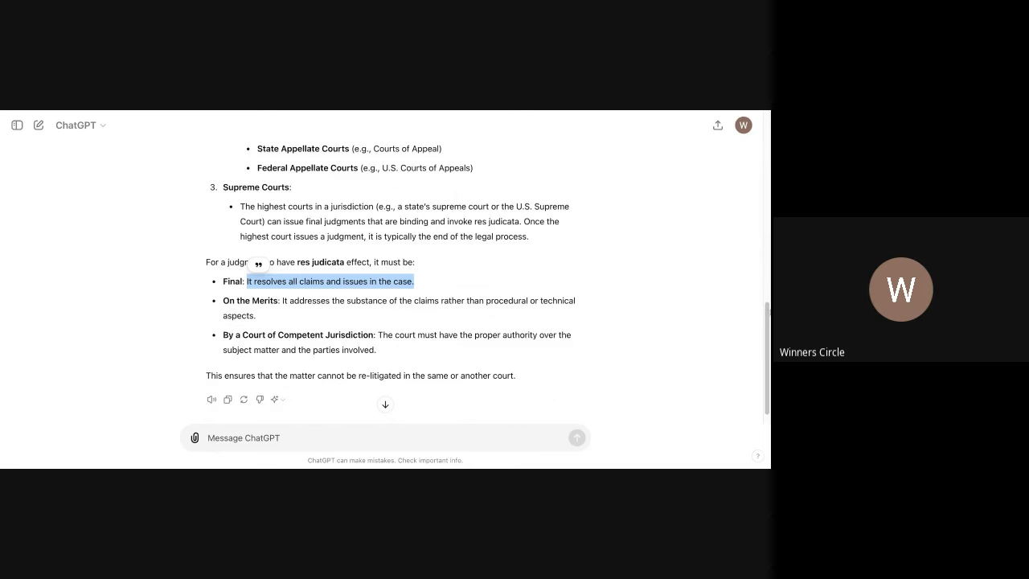
{"action": "scroll", "scroll_direction": "down", "scroll_amount": 3}
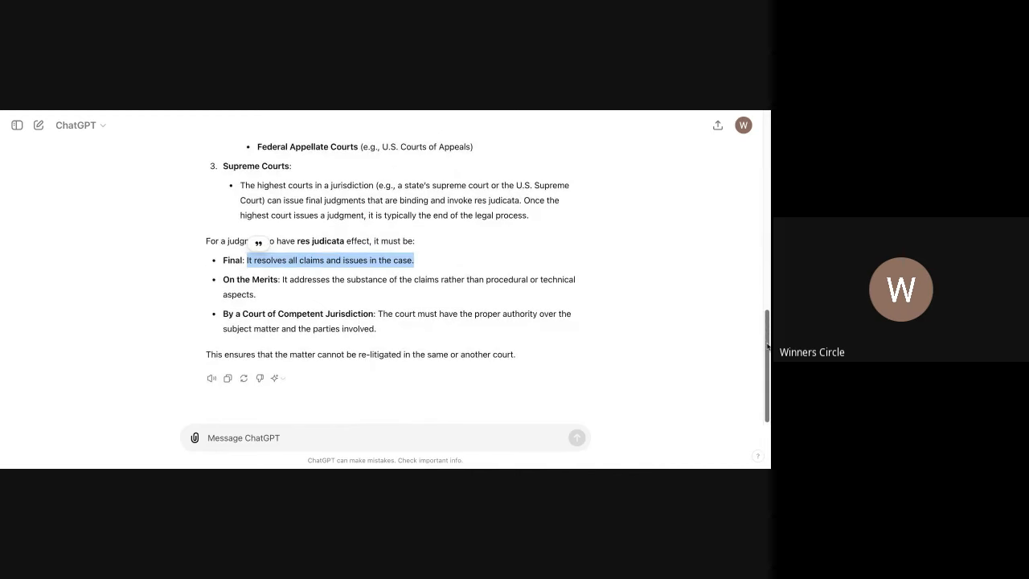